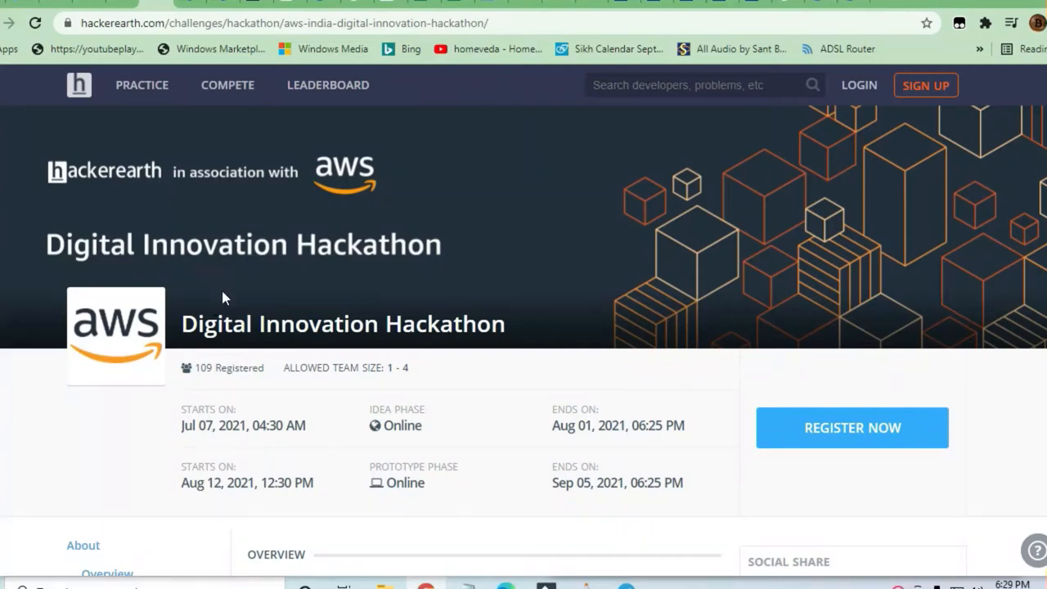
mouse_move(347, 173)
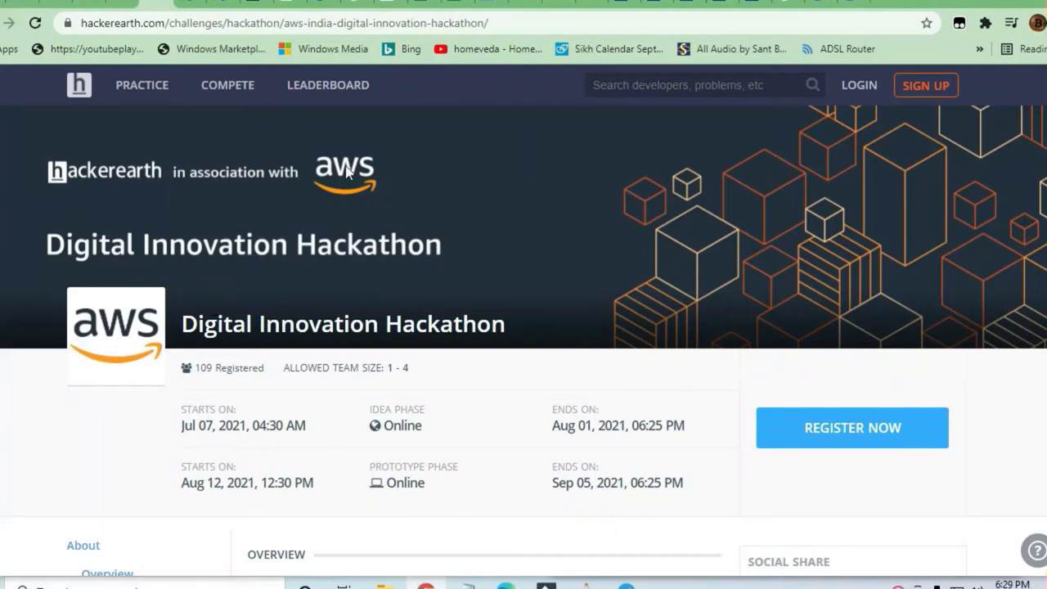
mouse_move(174, 178)
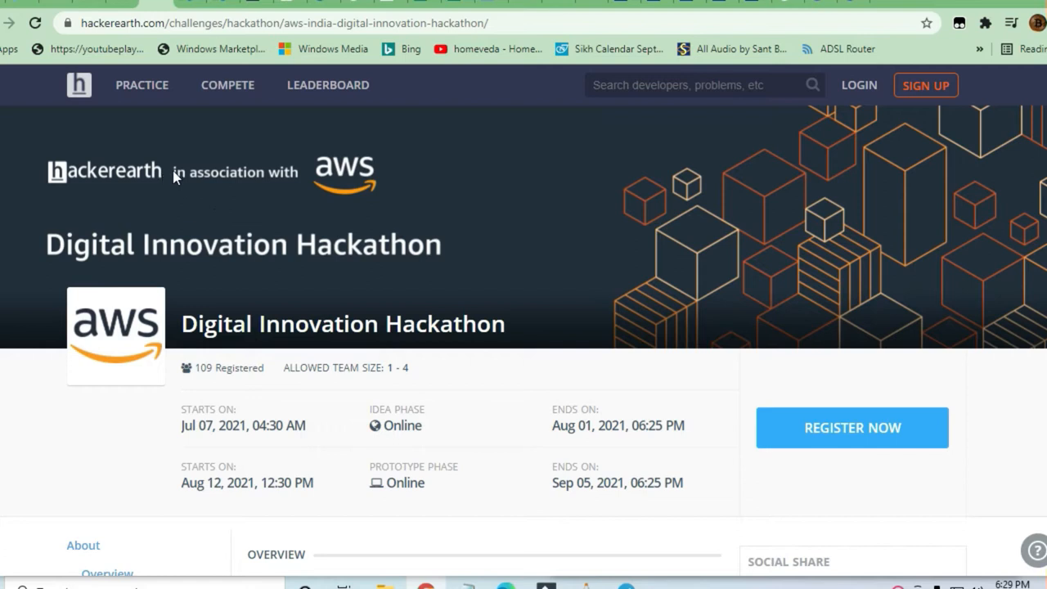
scroll("down", 3)
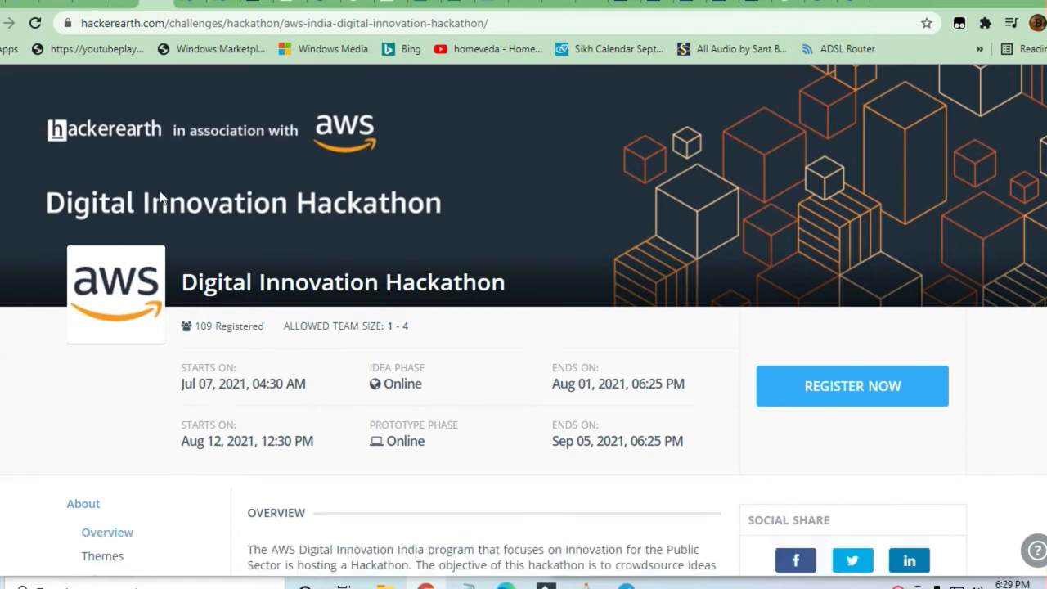
scroll("down", 3)
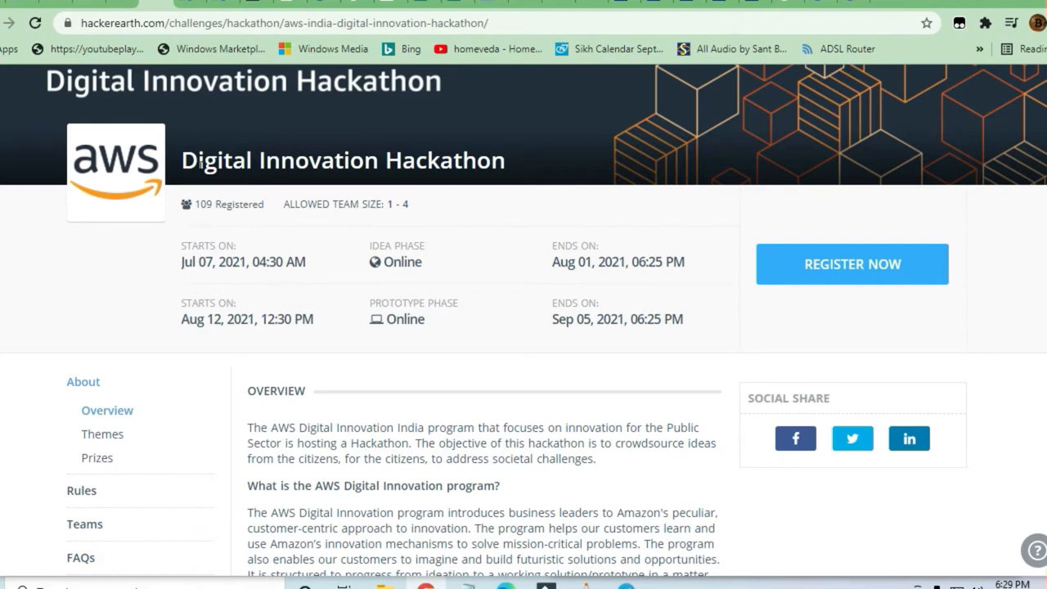
scroll("down", 3)
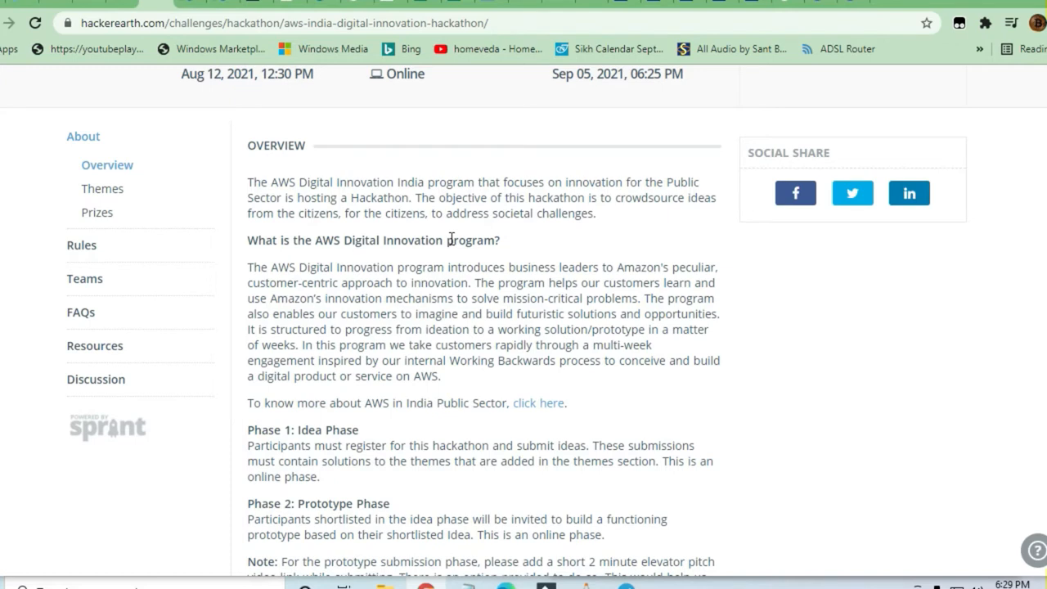
mouse_move(596, 321)
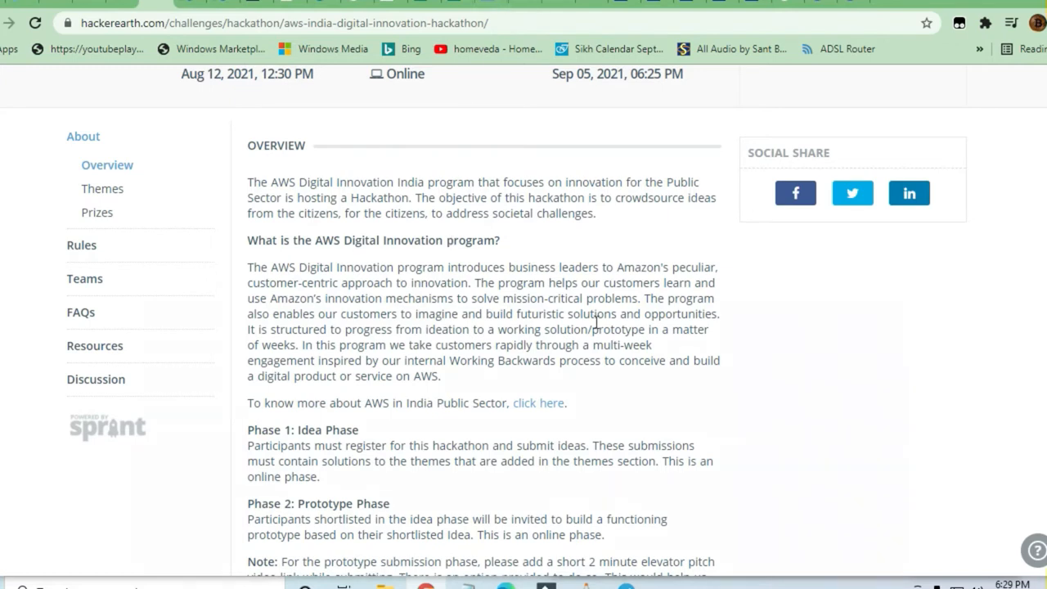
scroll("down", 3)
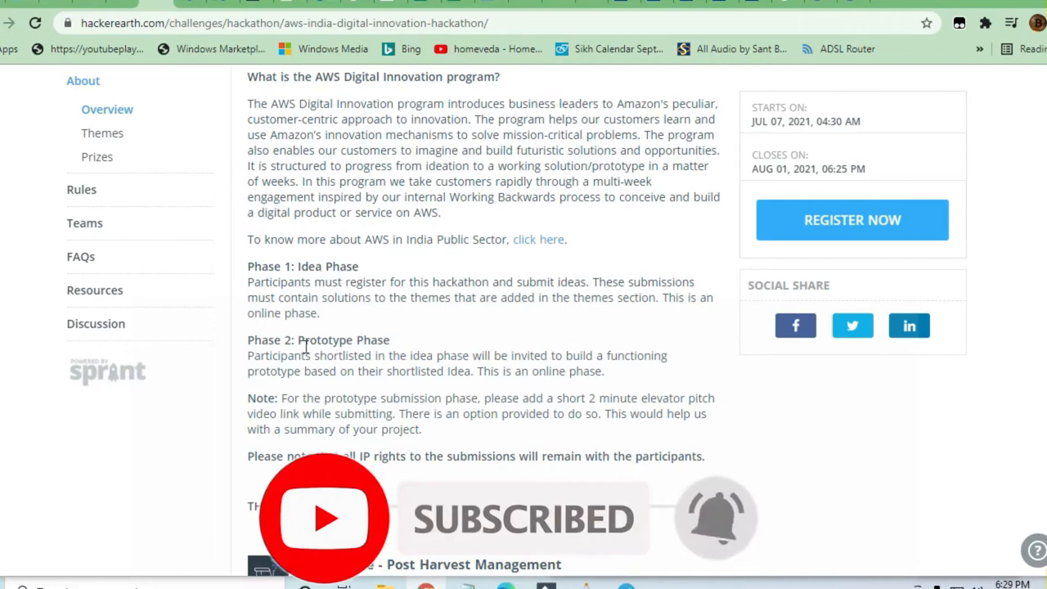
scroll("down", 3)
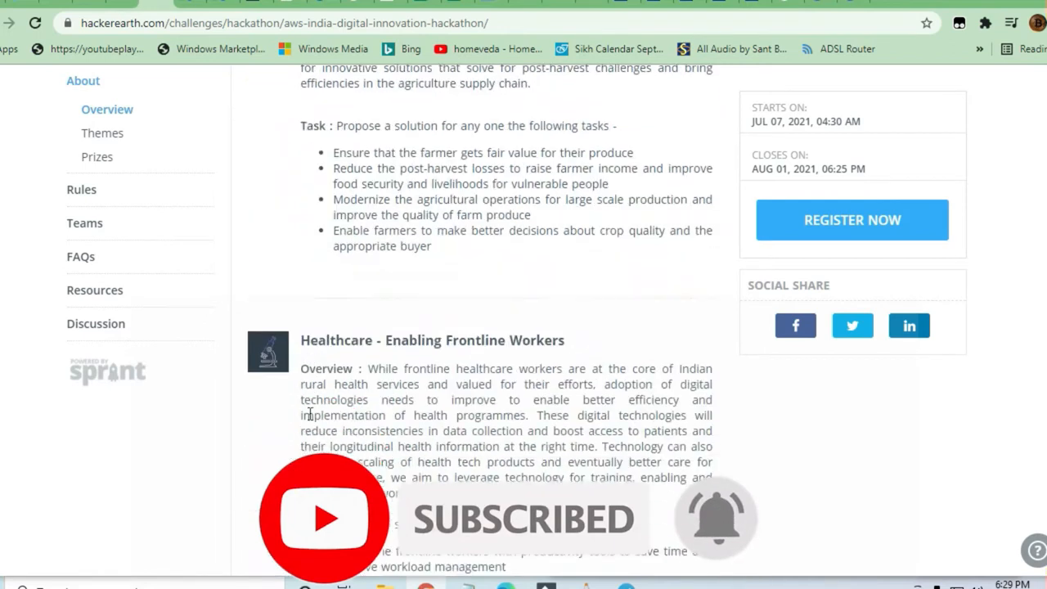
scroll("up", 3)
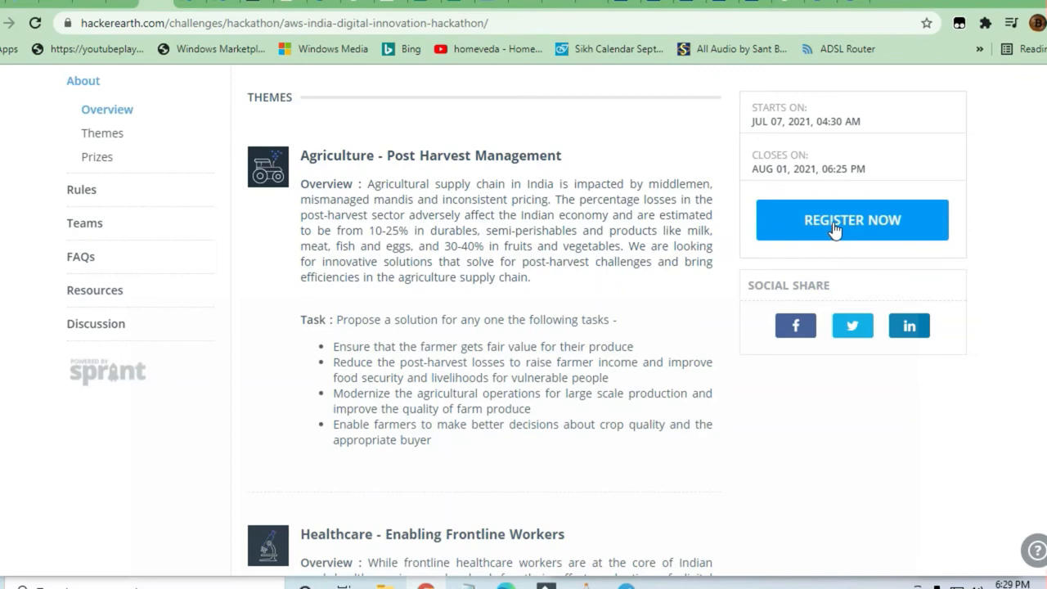
scroll("up", 3)
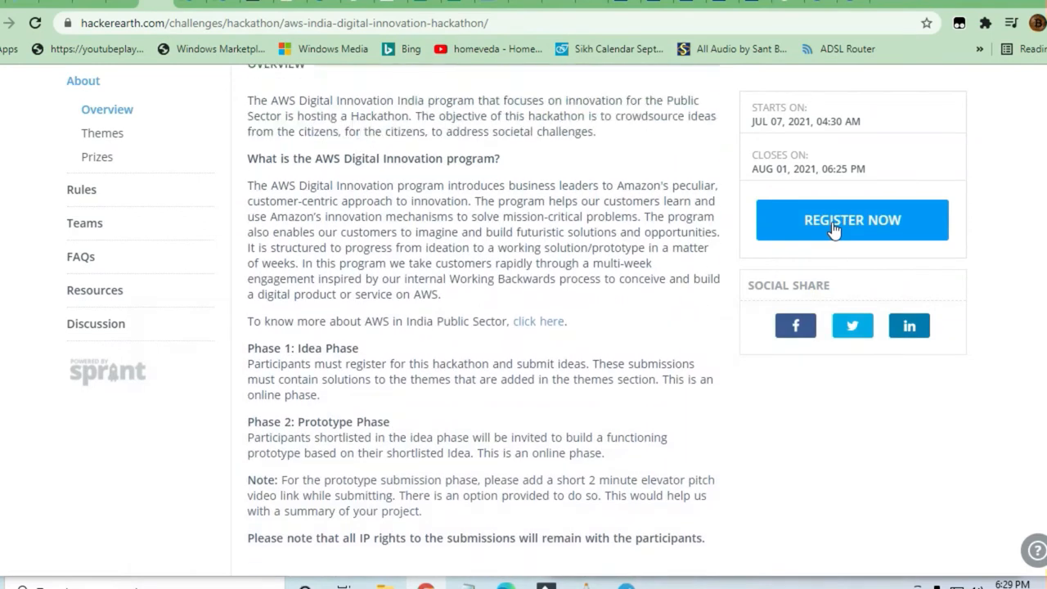
mouse_move(780, 153)
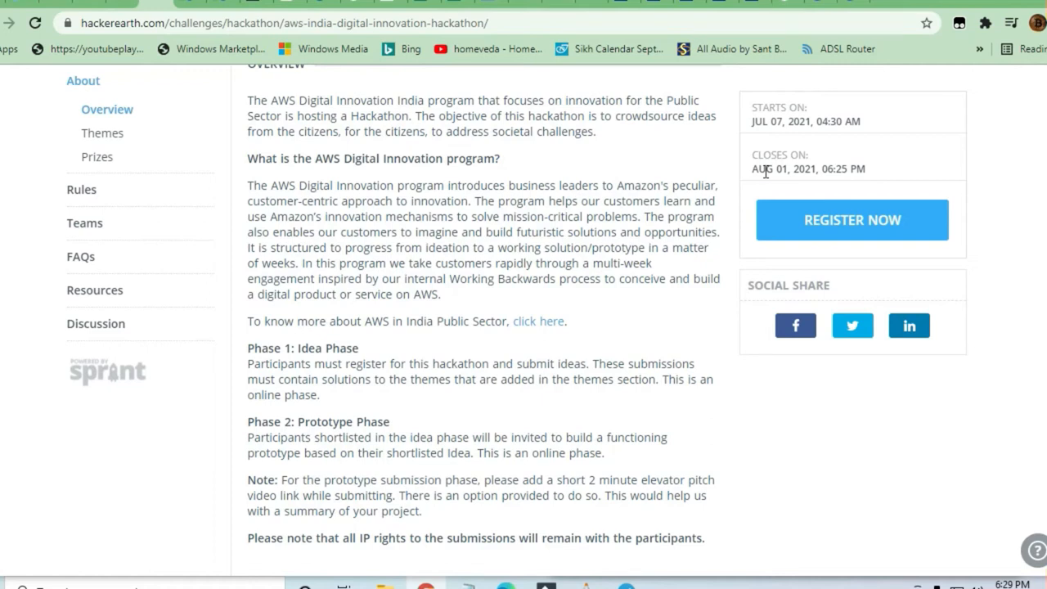
scroll("up", 3)
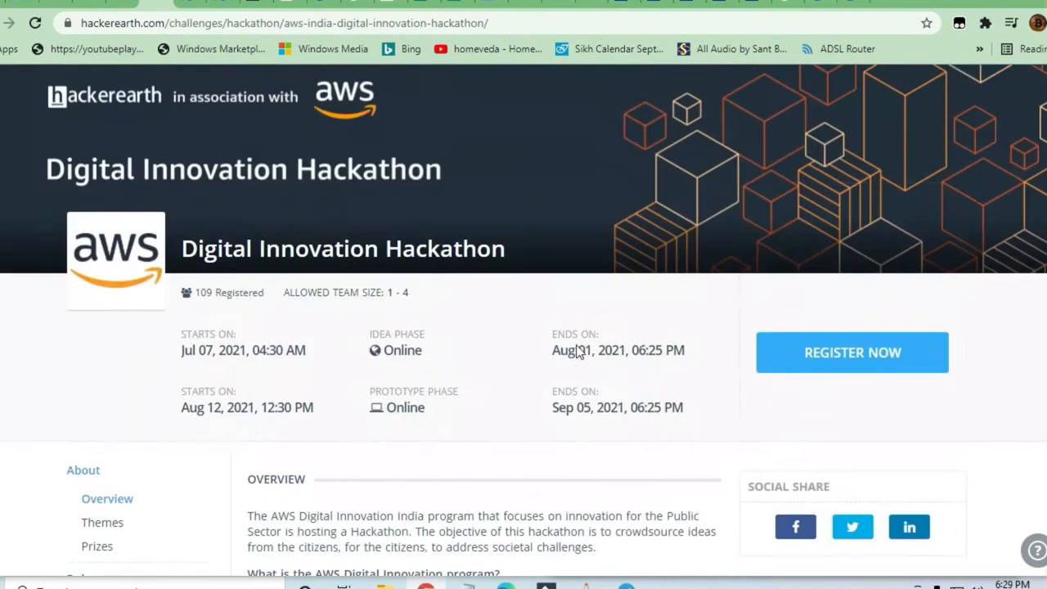
scroll("down", 3)
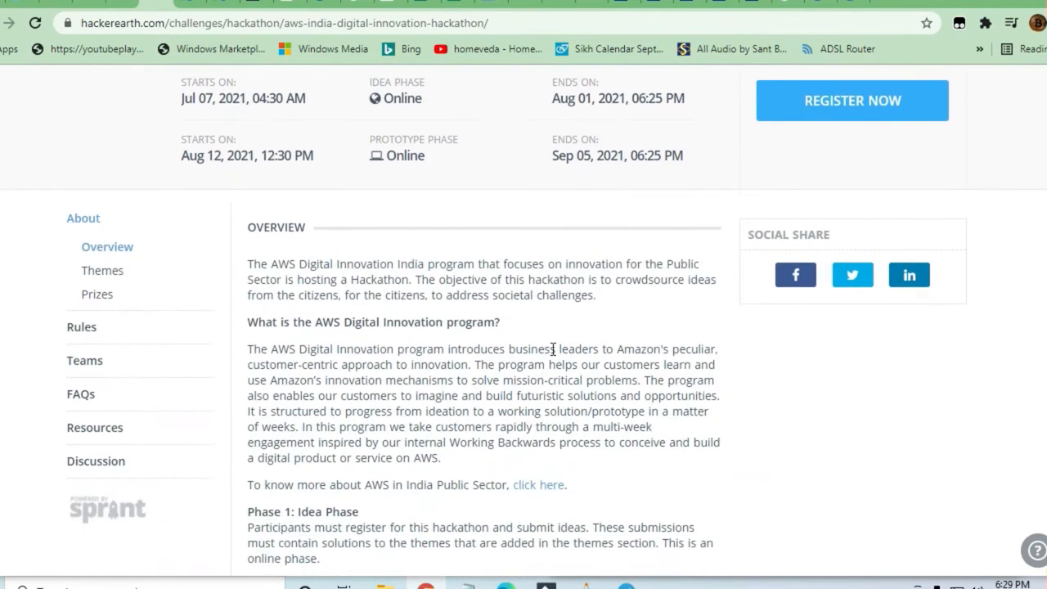
scroll("down", 3)
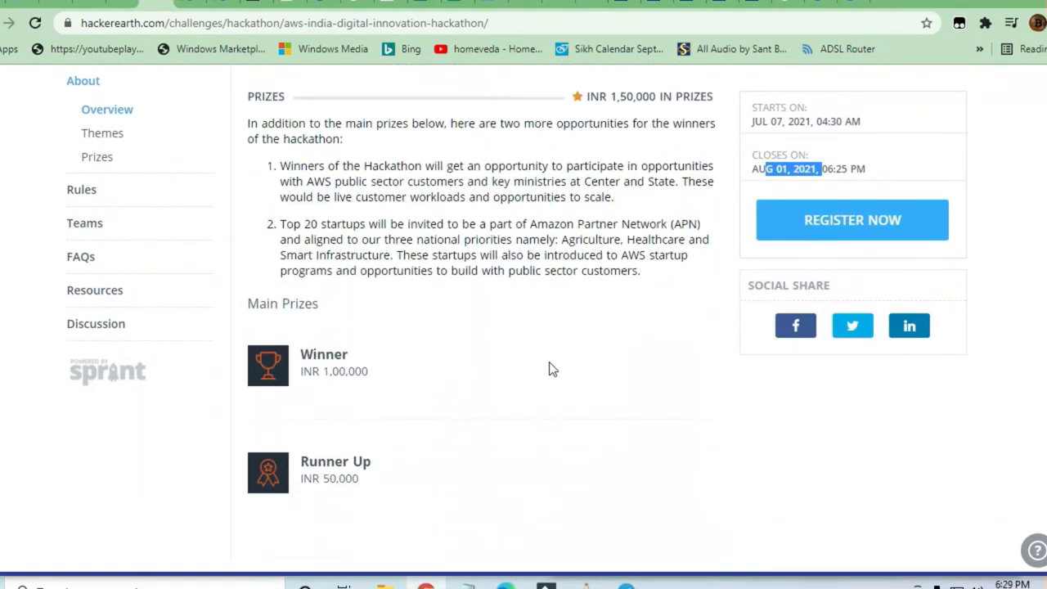
scroll("up", 3)
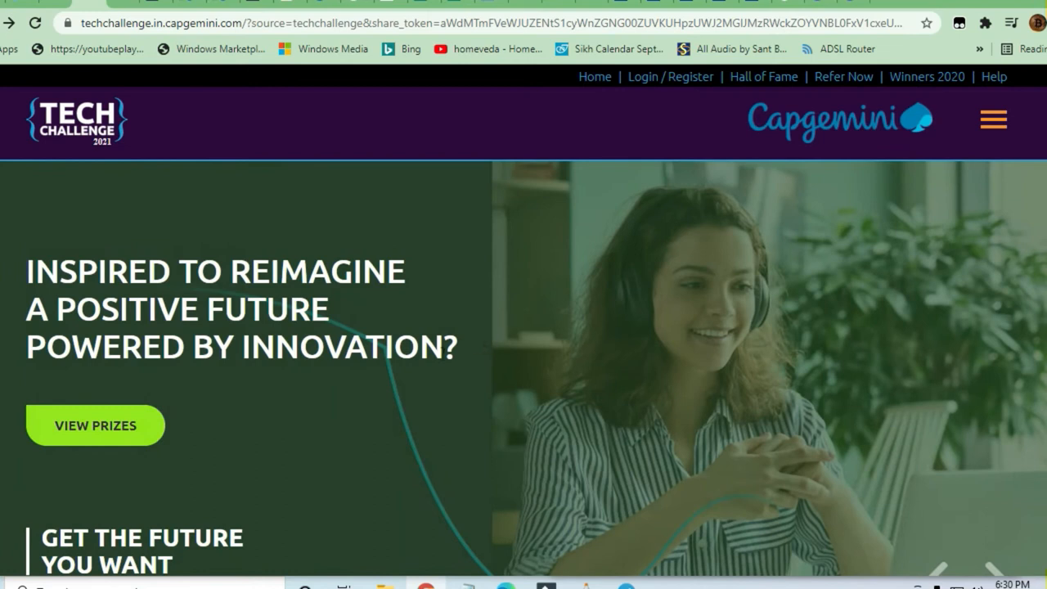
scroll("down", 3)
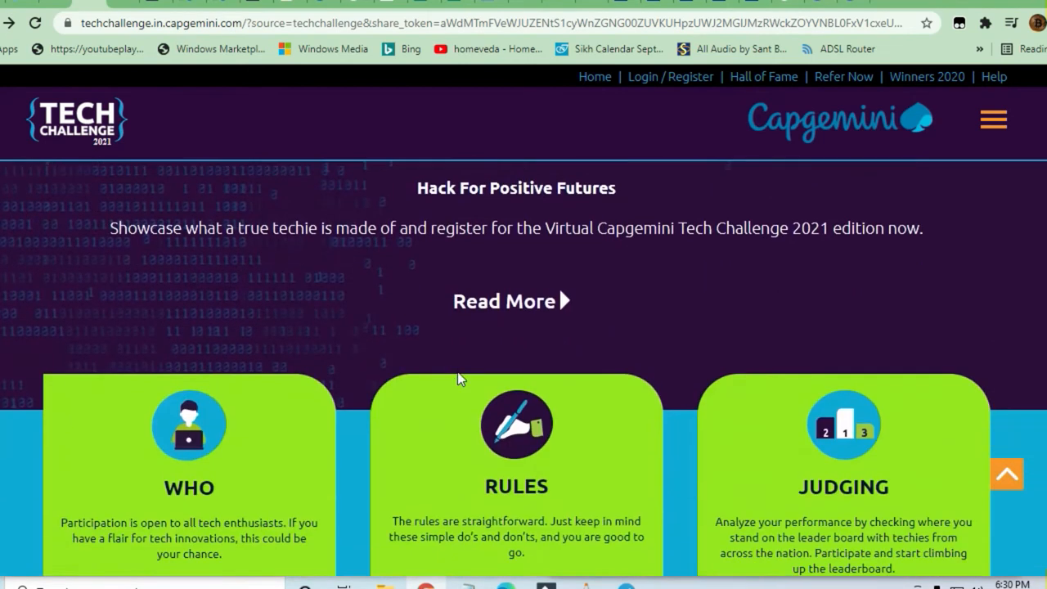
mouse_move(326, 301)
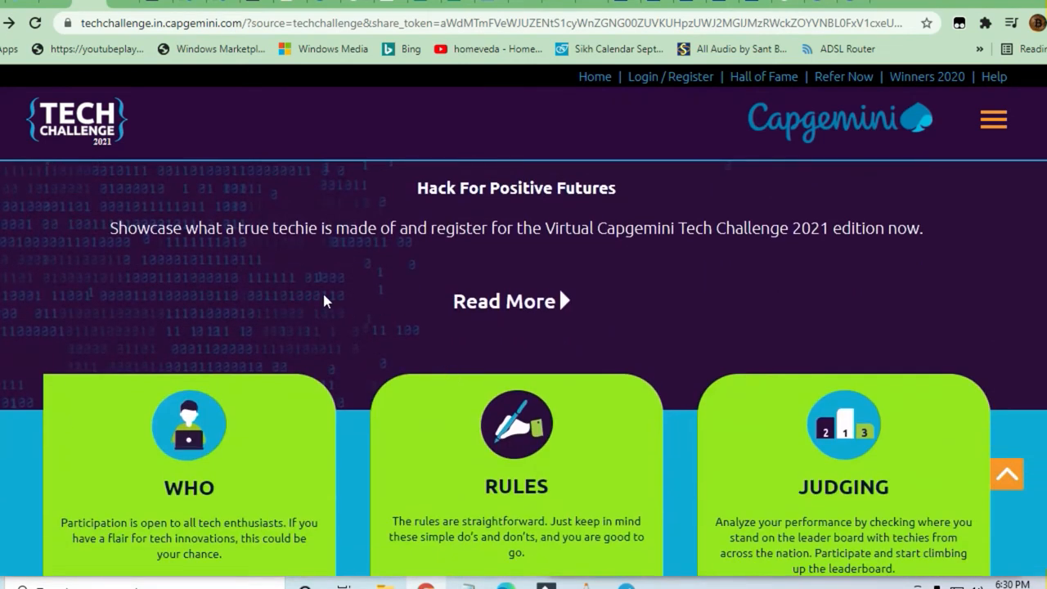
scroll("down", 3)
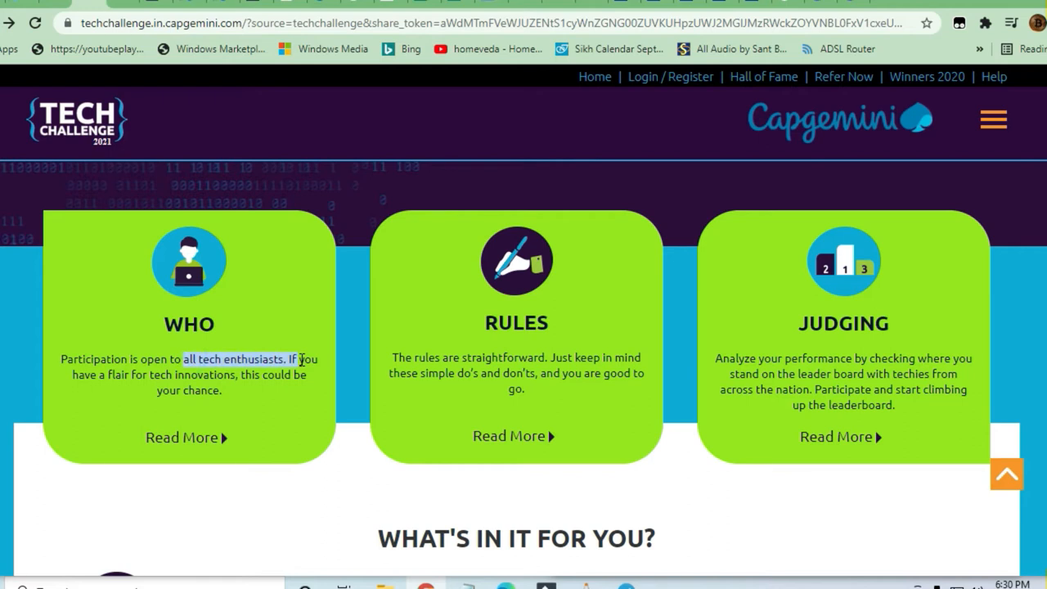
scroll("down", 3)
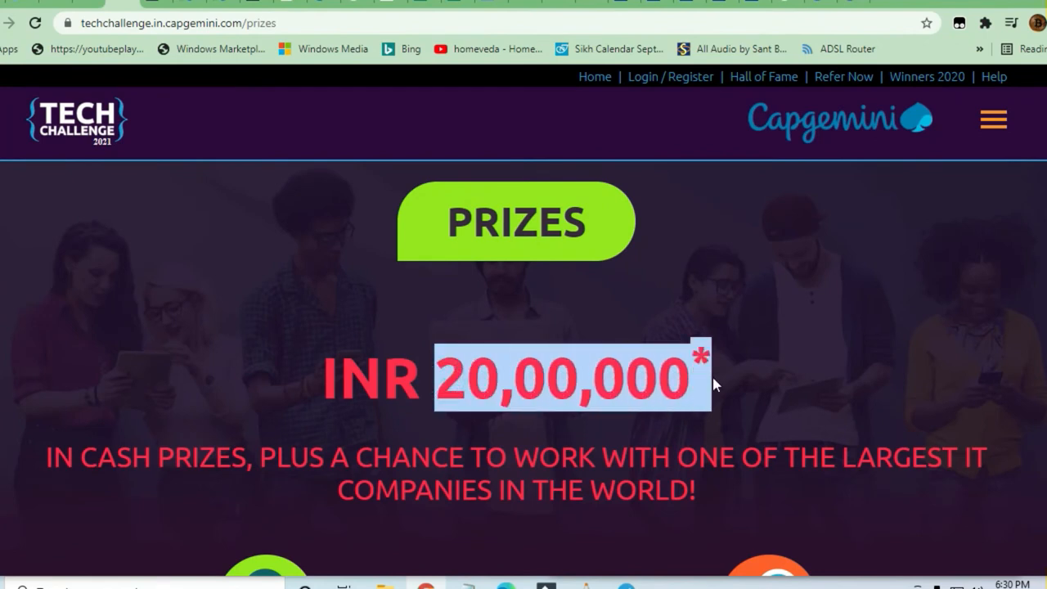
scroll("down", 3)
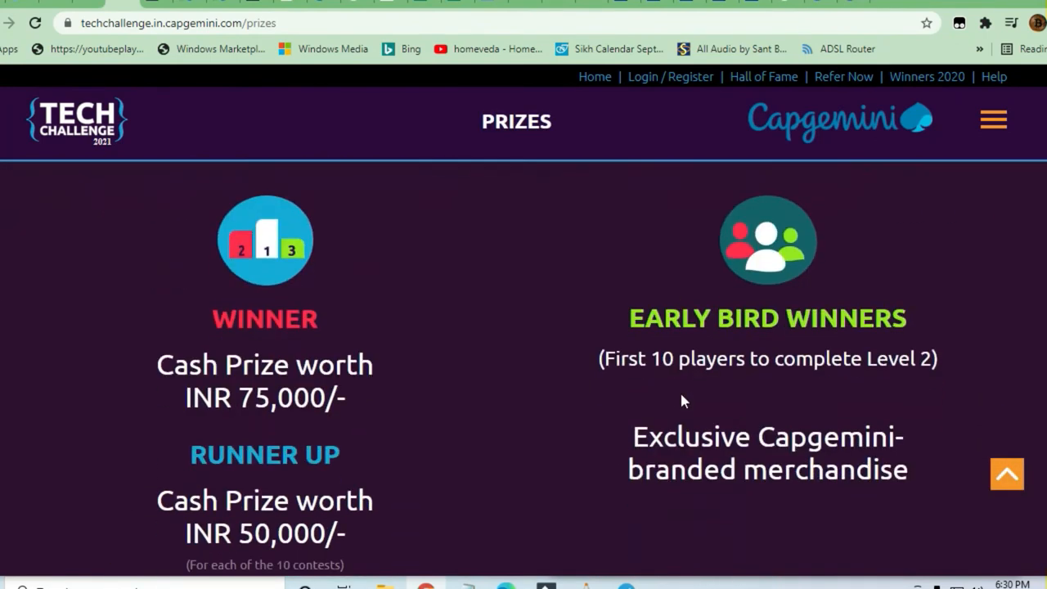
scroll("down", 3)
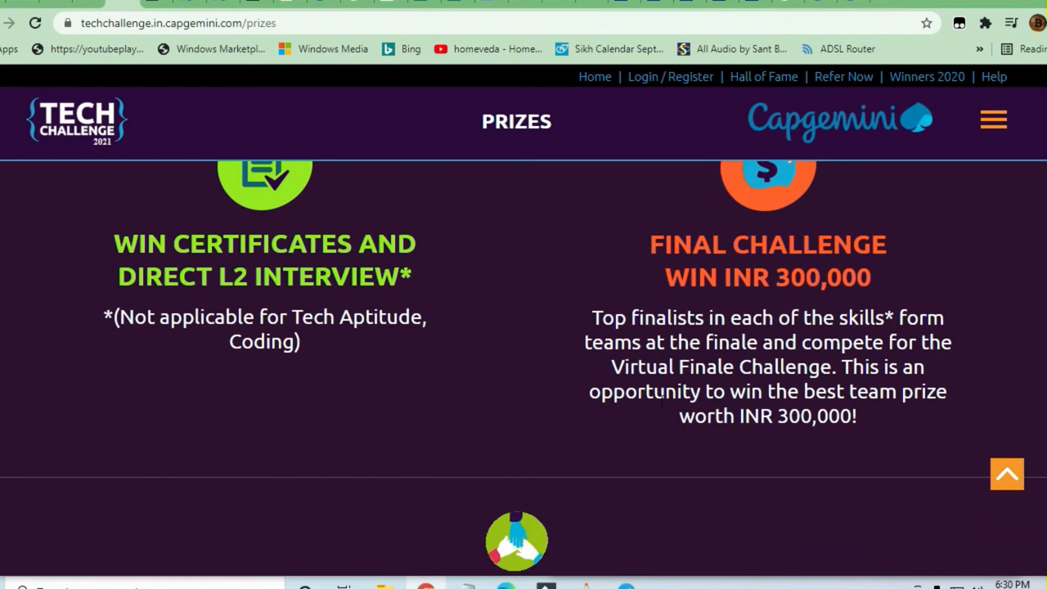
double_click(822, 277)
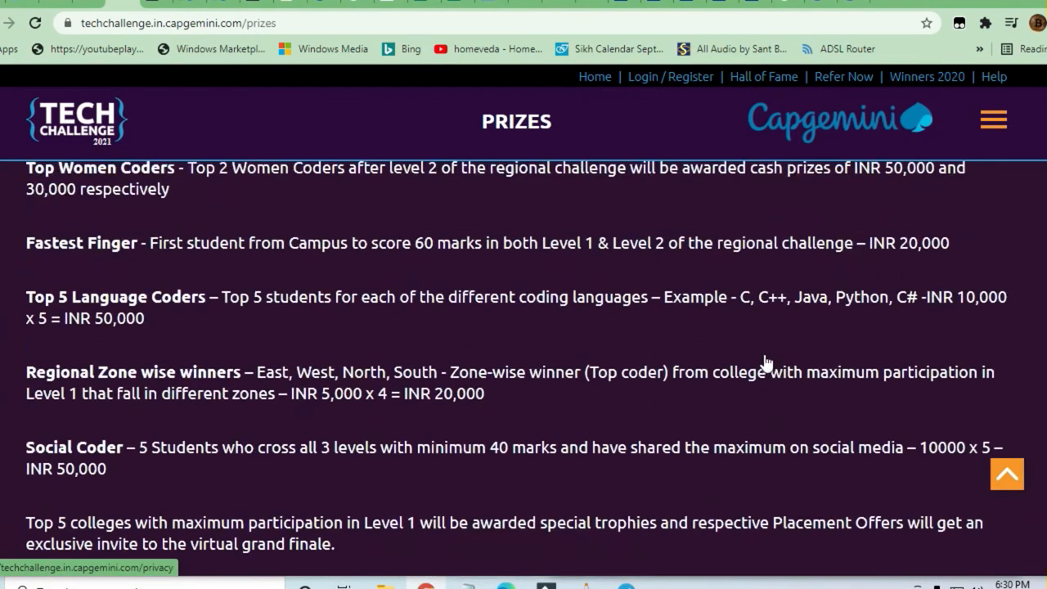
scroll("up", 3)
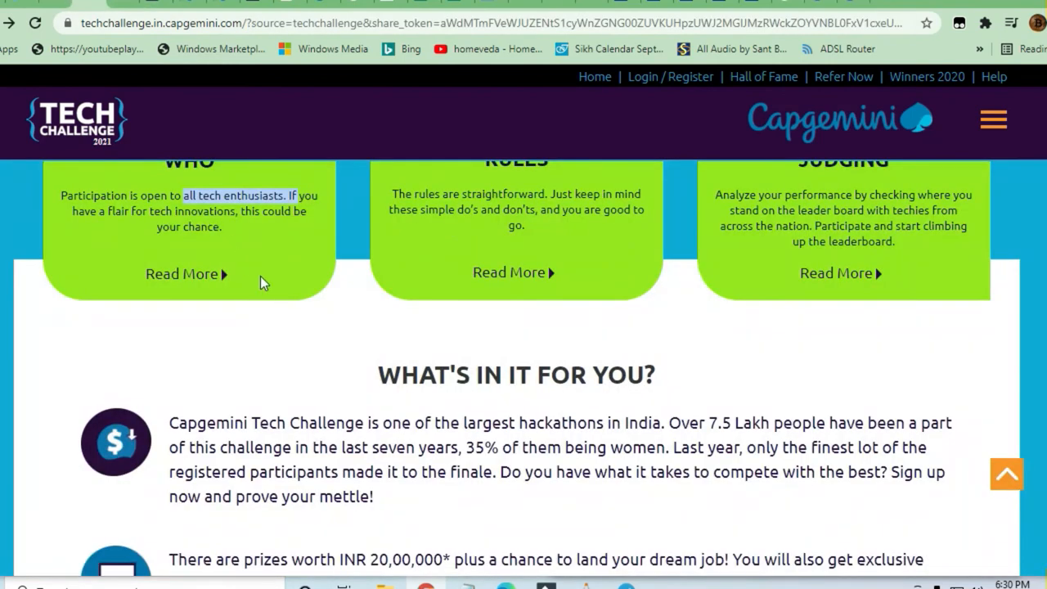
scroll("up", 3)
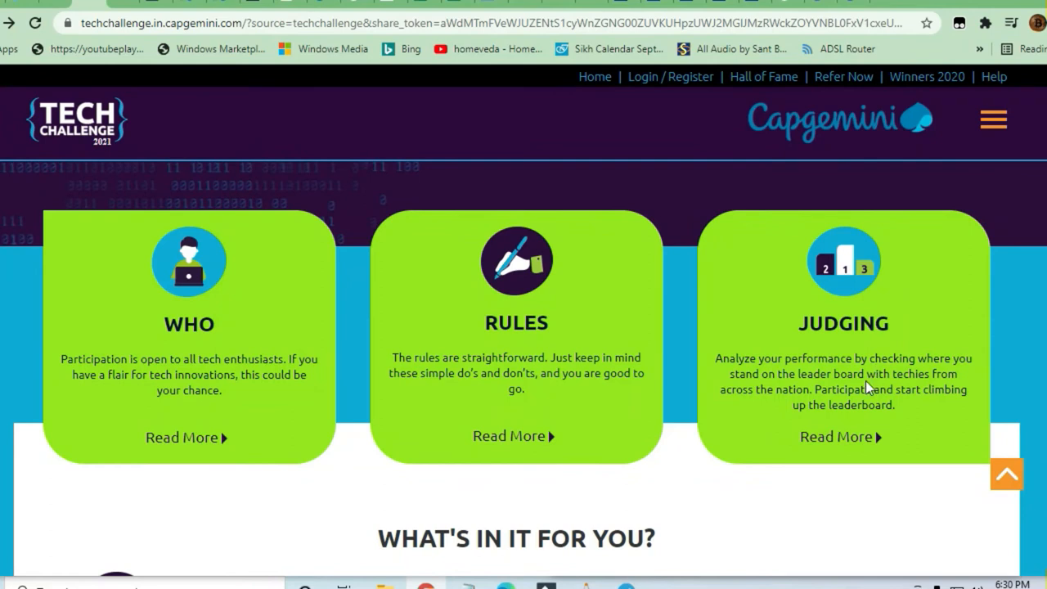
scroll("down", 3)
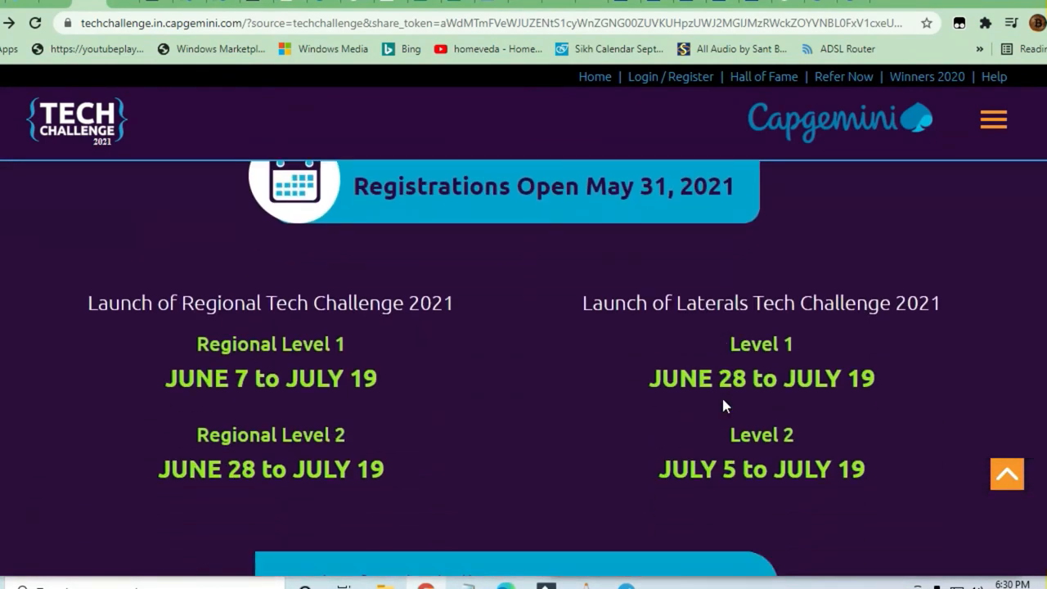
double_click(831, 378)
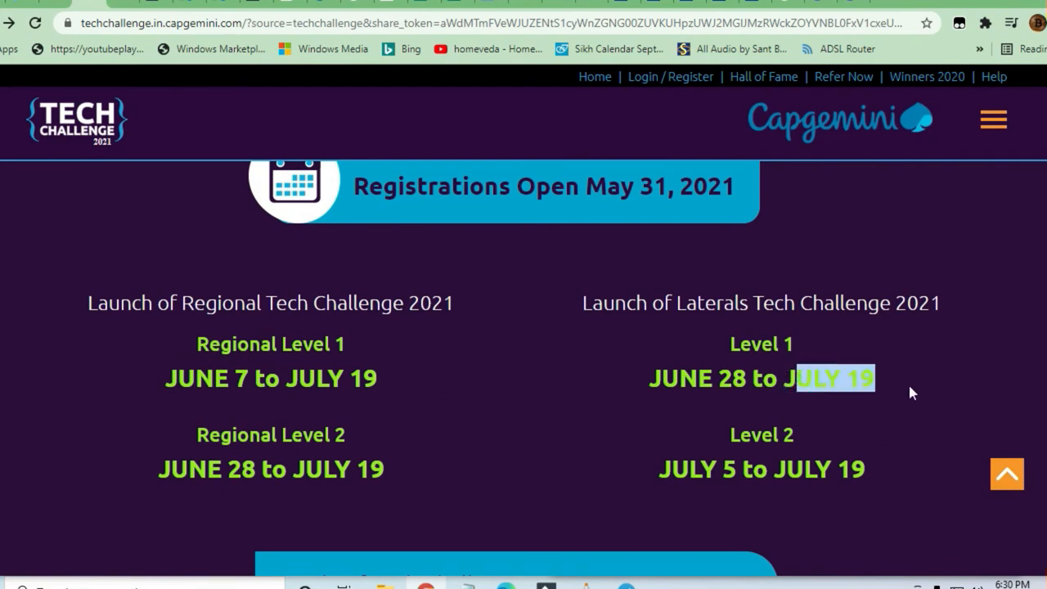
mouse_move(776, 325)
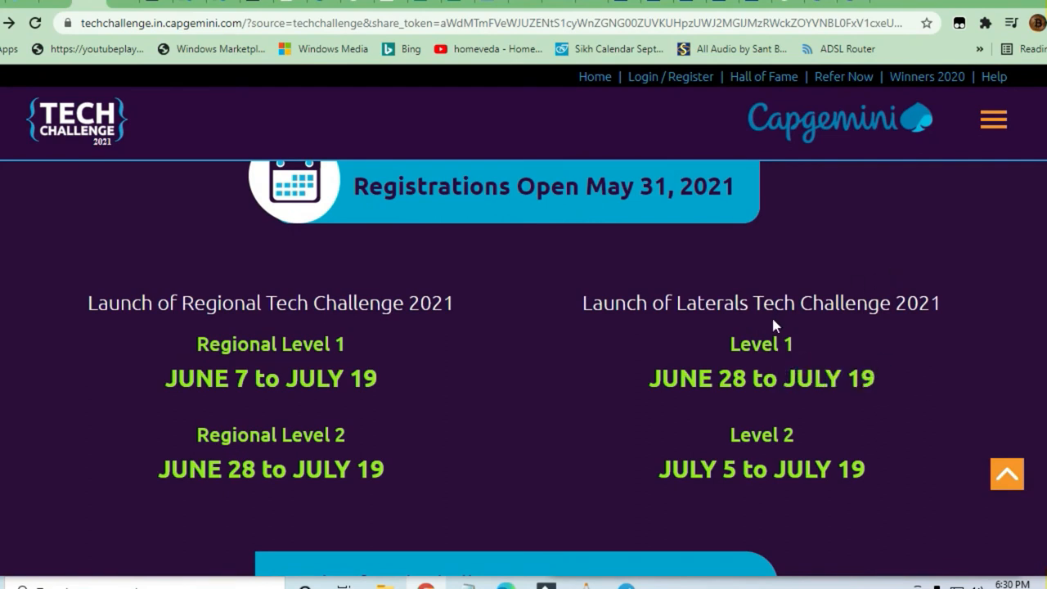
scroll("down", 3)
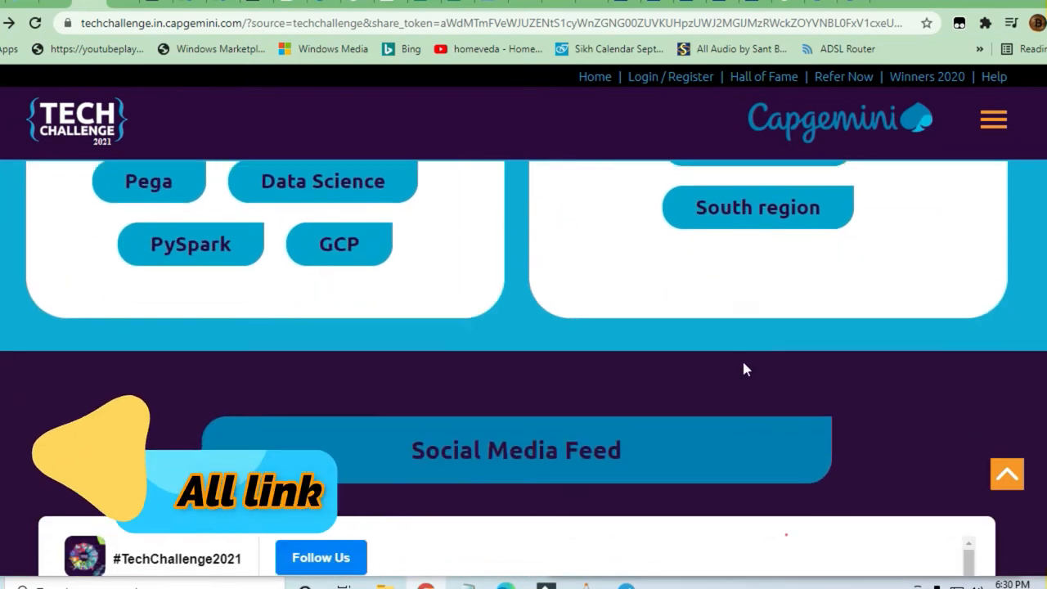
scroll("down", 3)
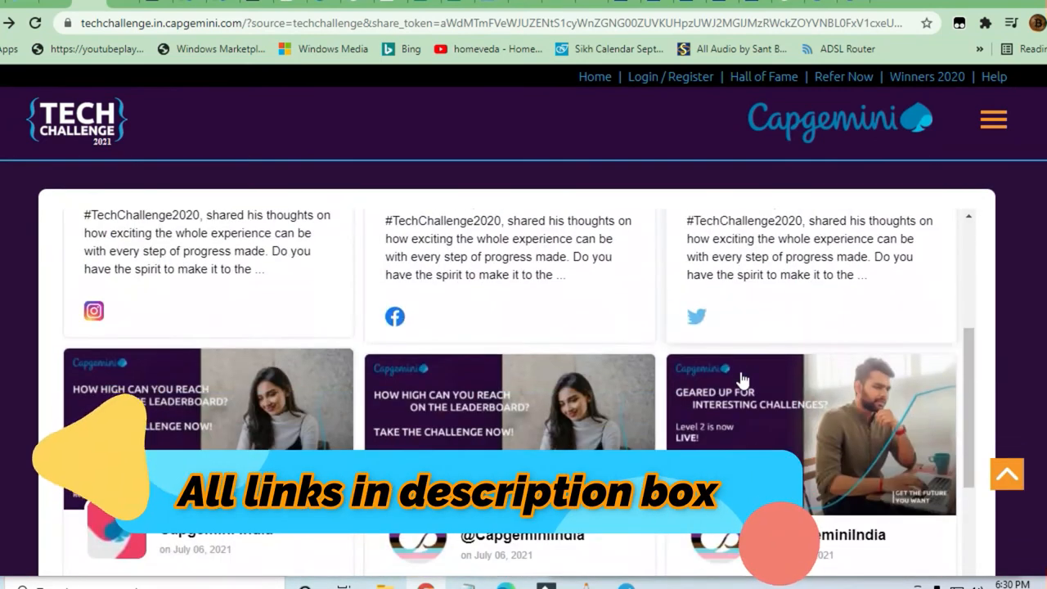
scroll("down", 3)
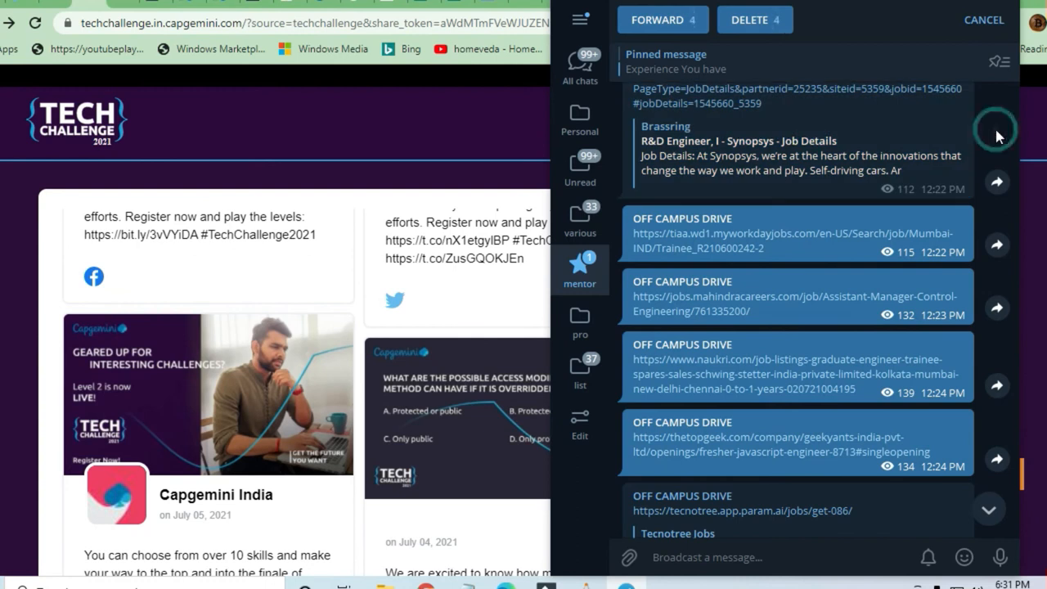
mouse_move(990, 232)
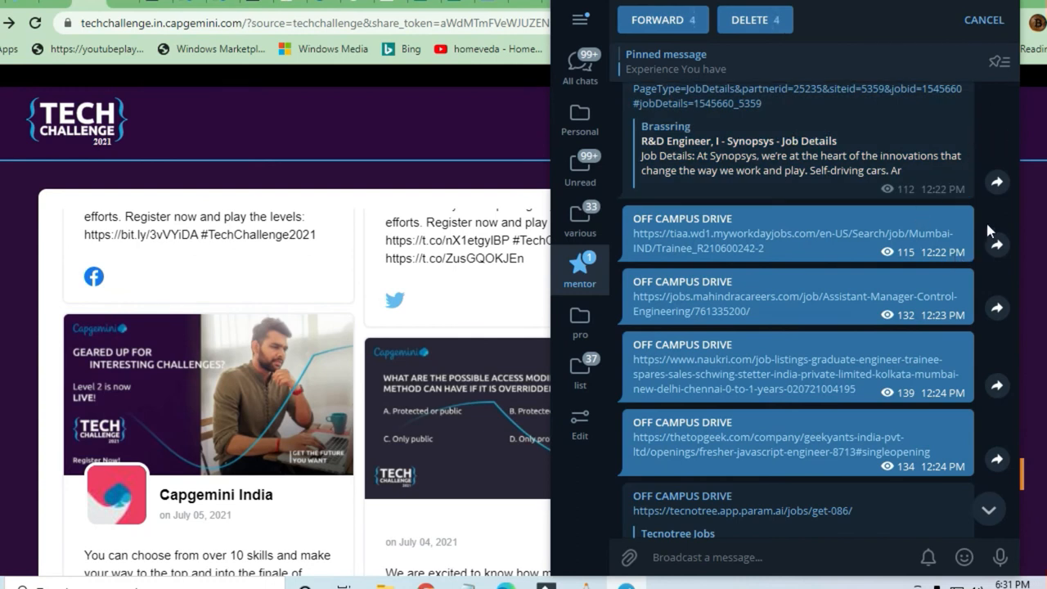
scroll("up", 3)
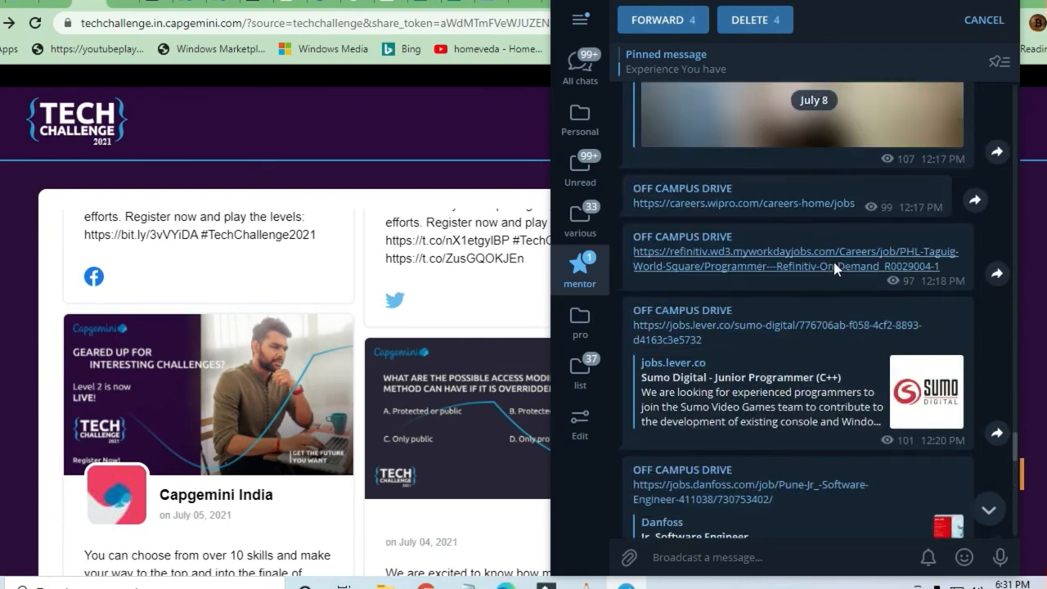
scroll("up", 3)
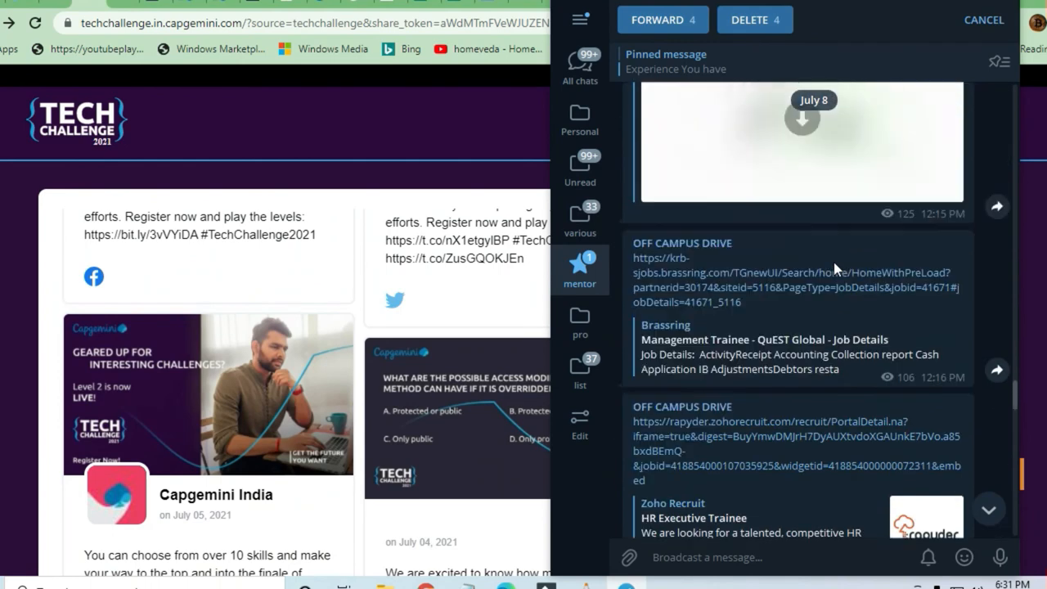
scroll("down", 3)
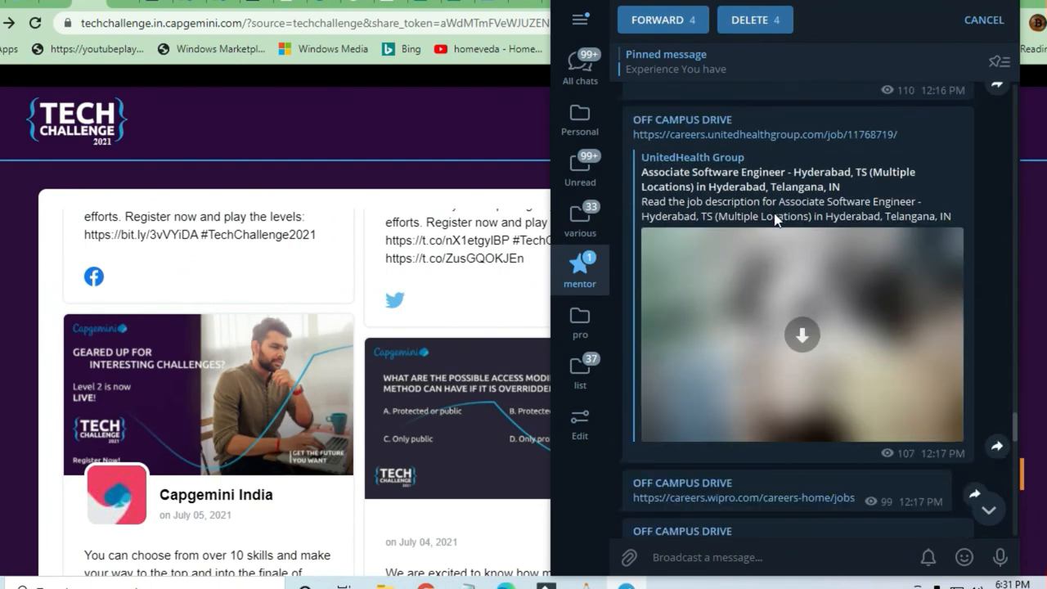
scroll("down", 3)
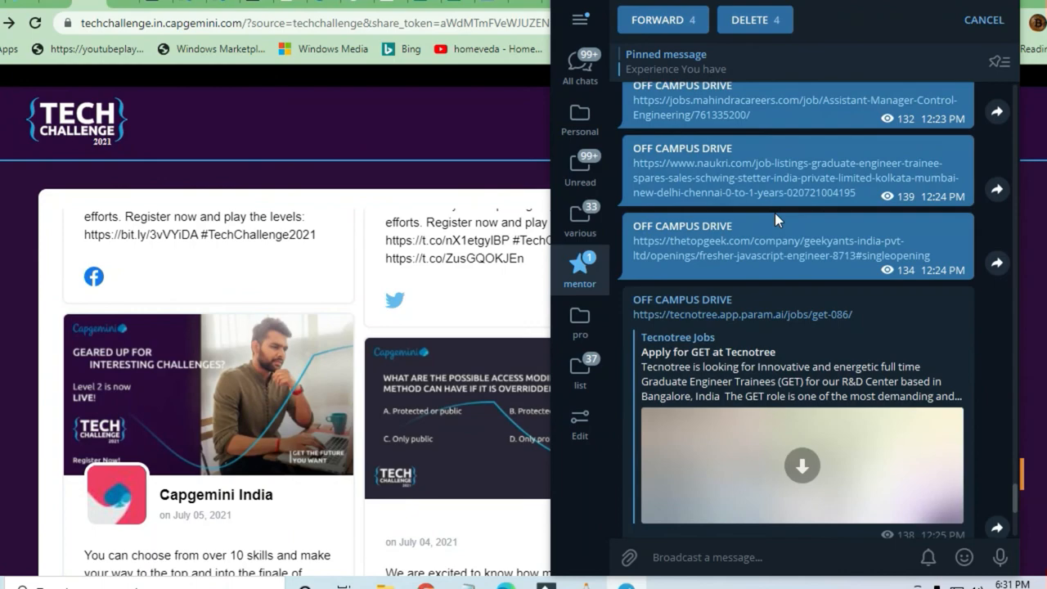